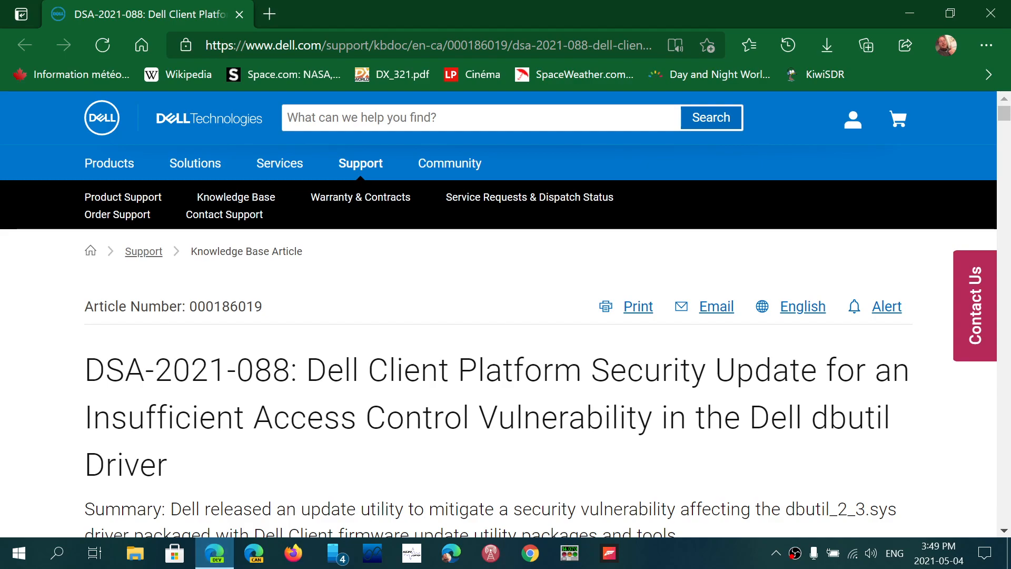
Step: Scroll through the DSA-2021-088 summary and Details table to Remediation Step 1's dbutil_2_3.sys removal options
scroll("down", 3)
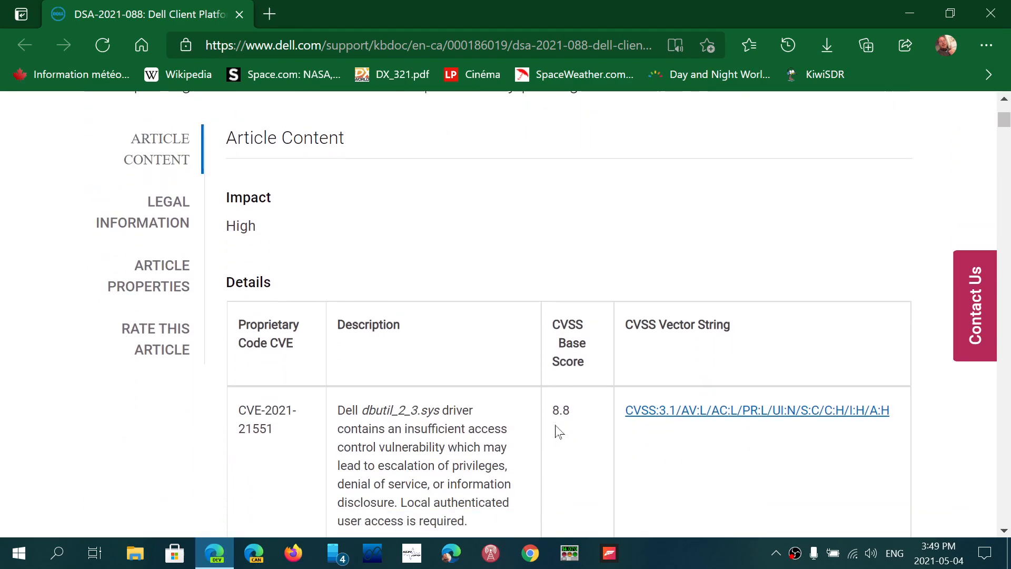
scroll("down", 3)
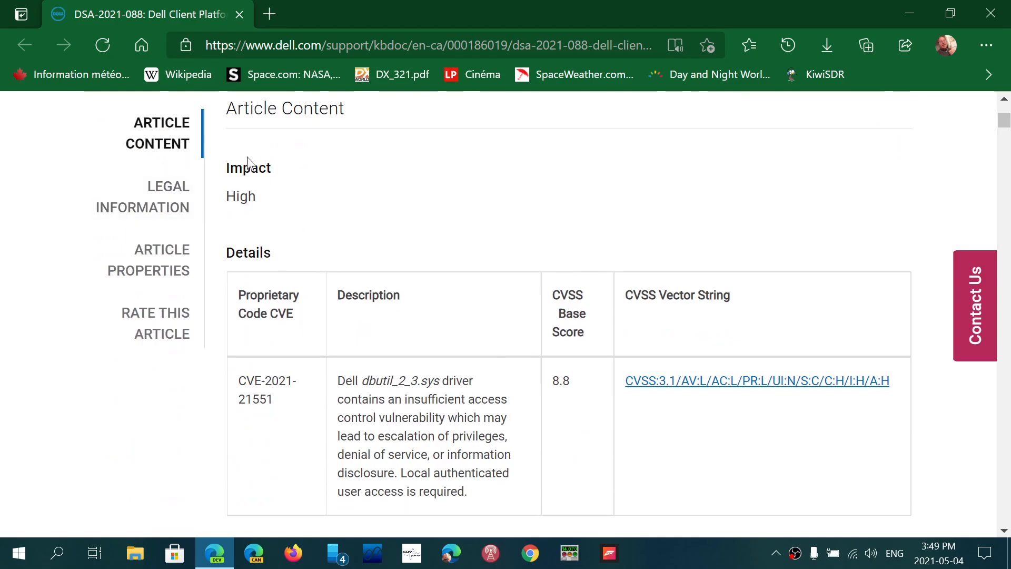
mouse_move(730, 373)
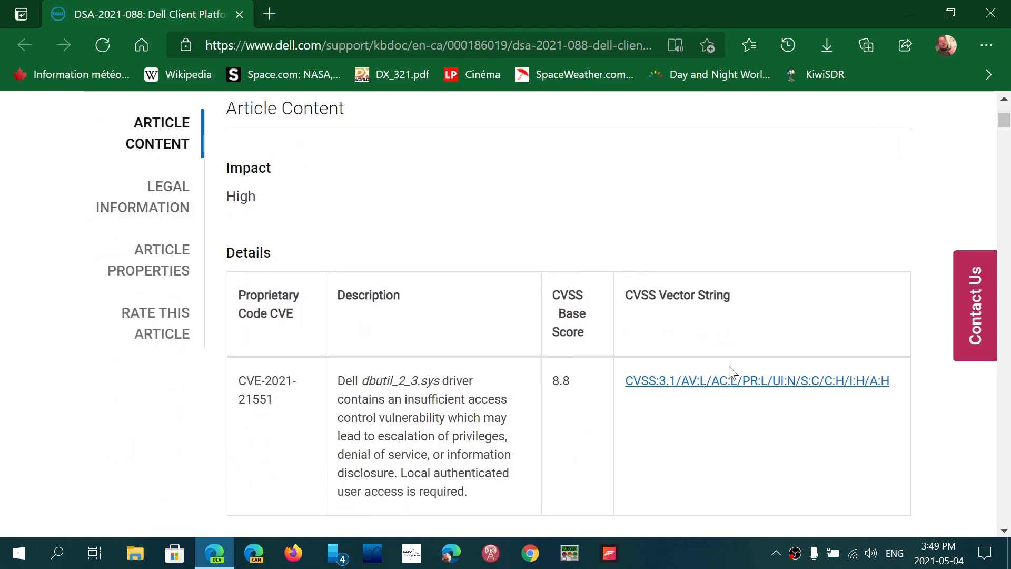
mouse_move(738, 456)
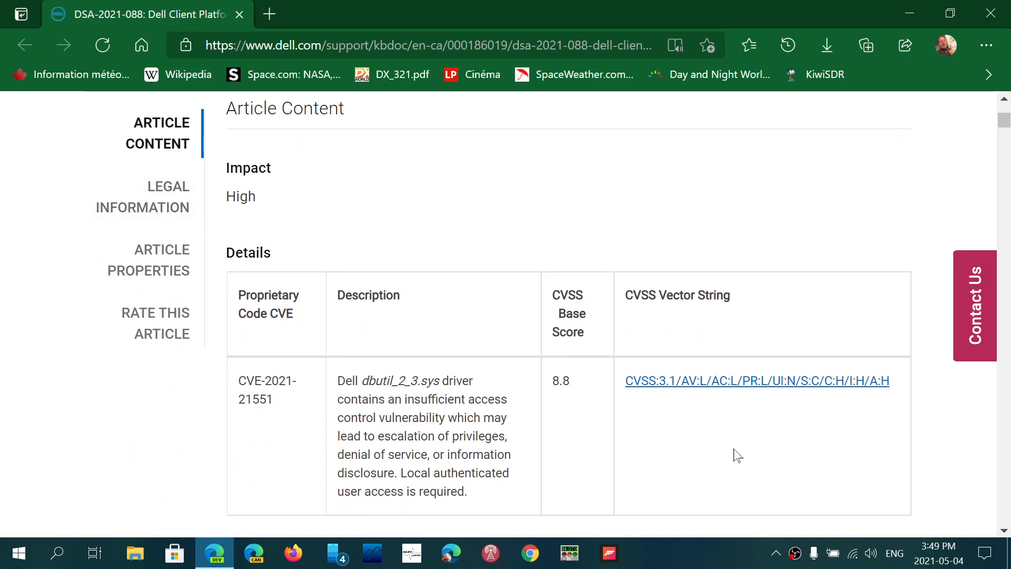
scroll("down", 3)
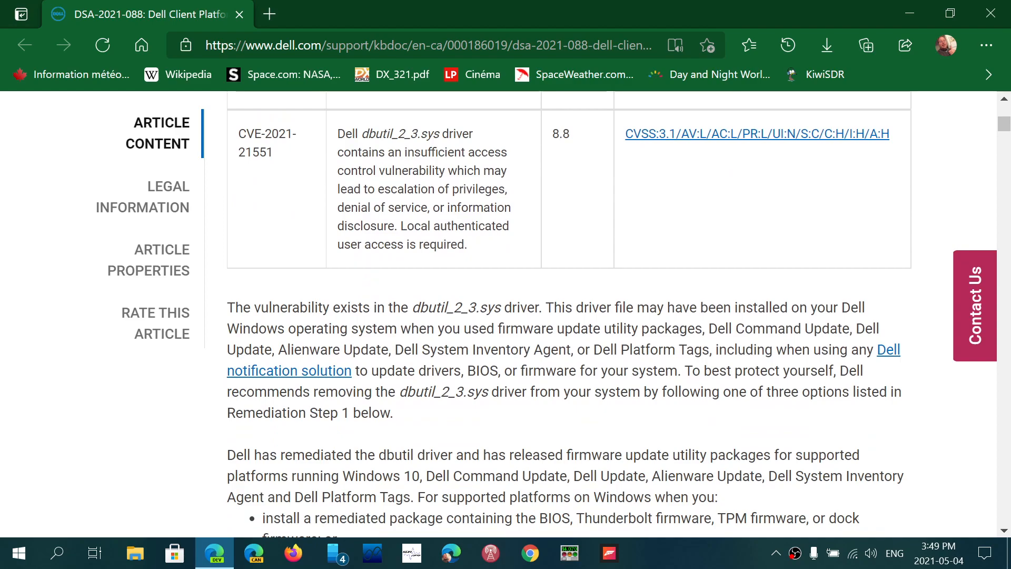
scroll("down", 3)
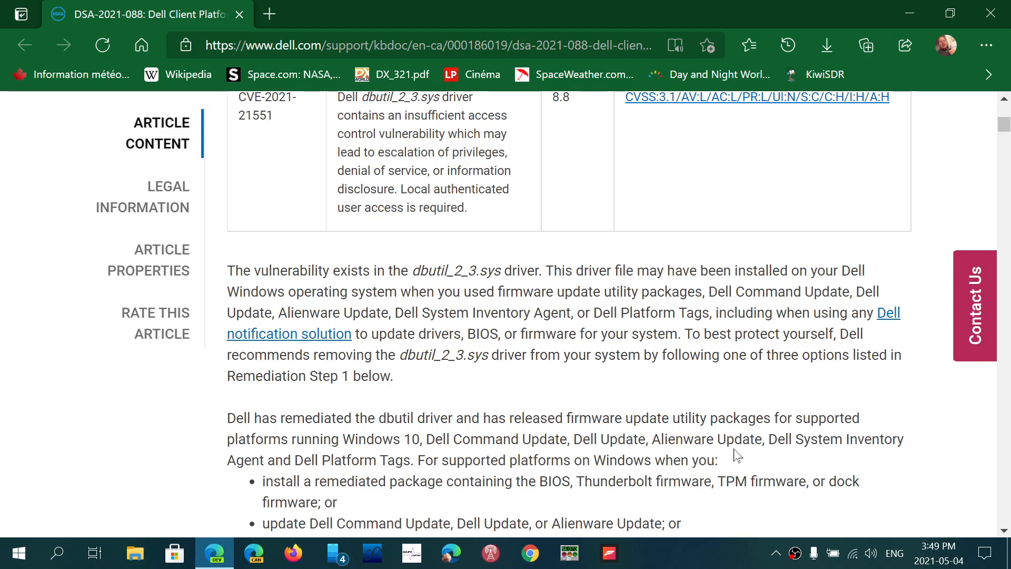
scroll("down", 3)
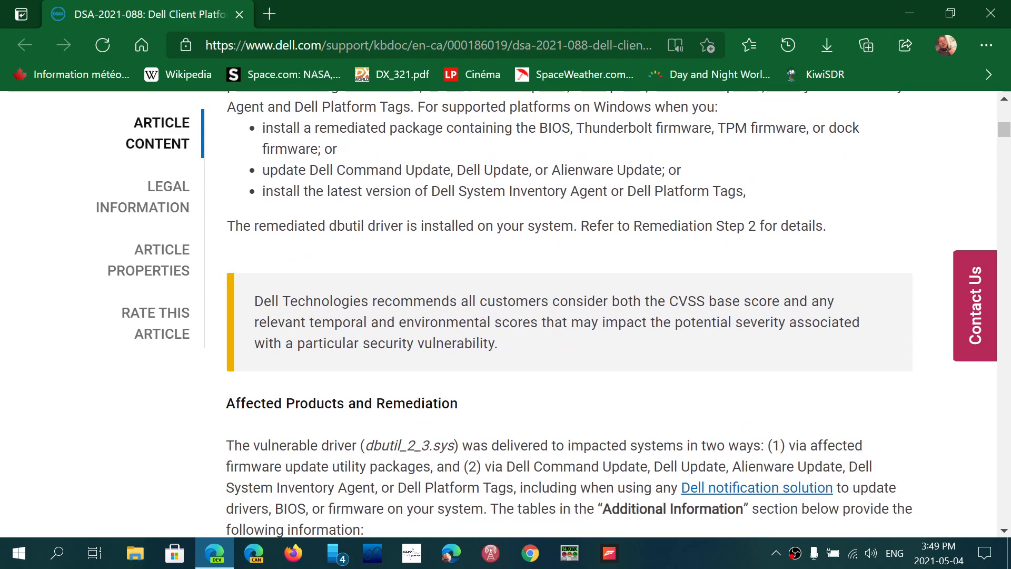
scroll("down", 3)
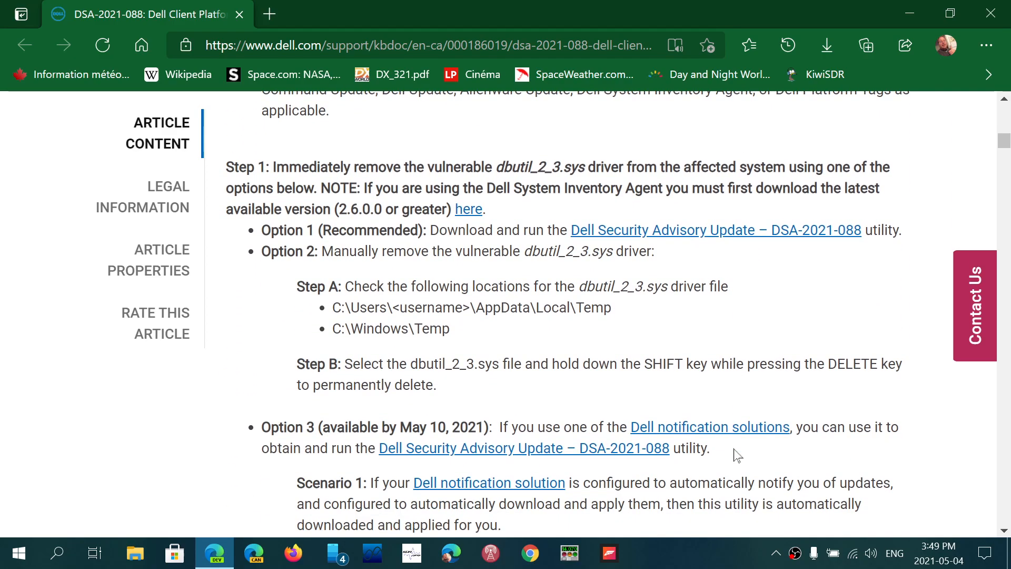
scroll("up", 3)
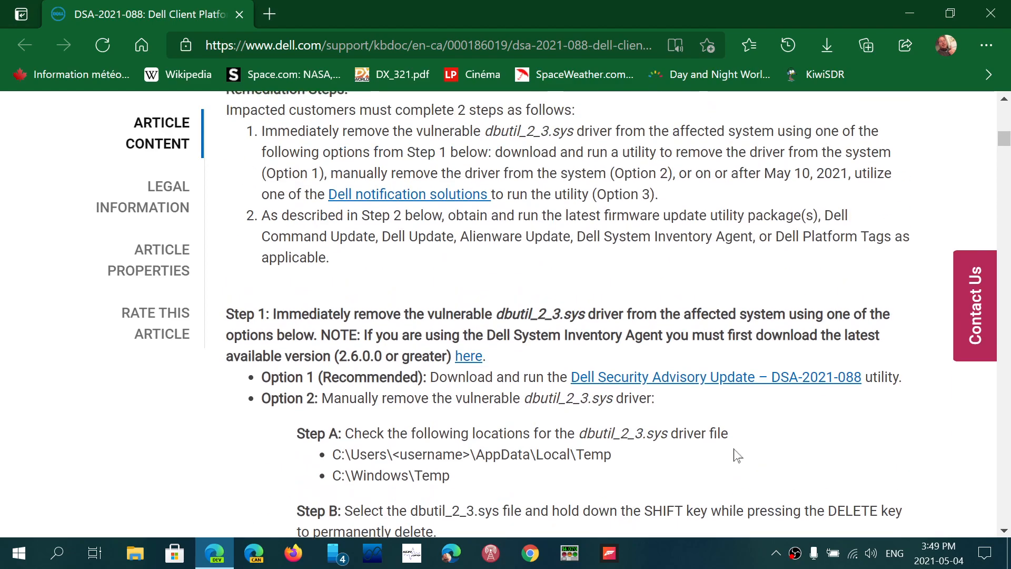
scroll("down", 3)
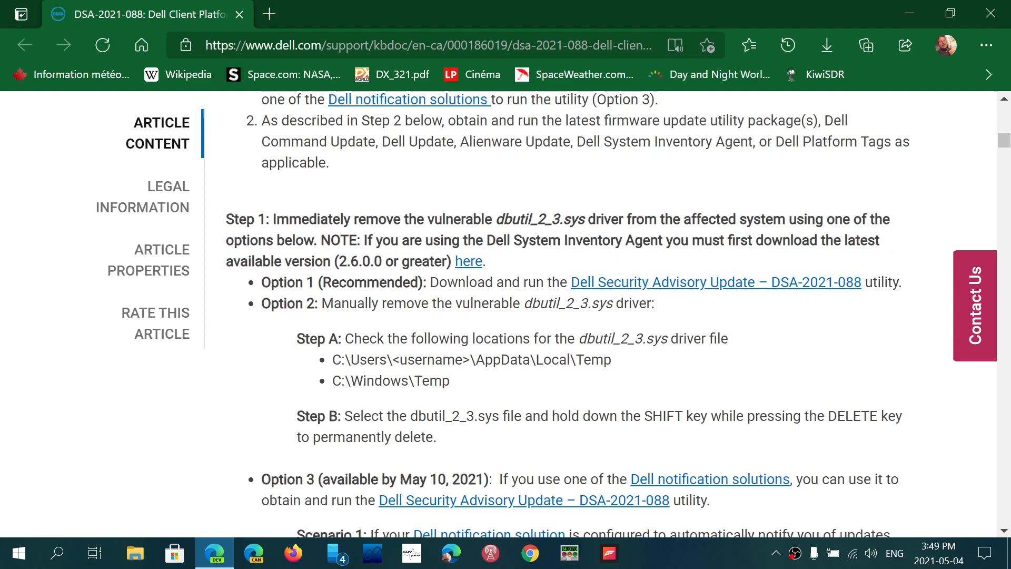
mouse_move(718, 285)
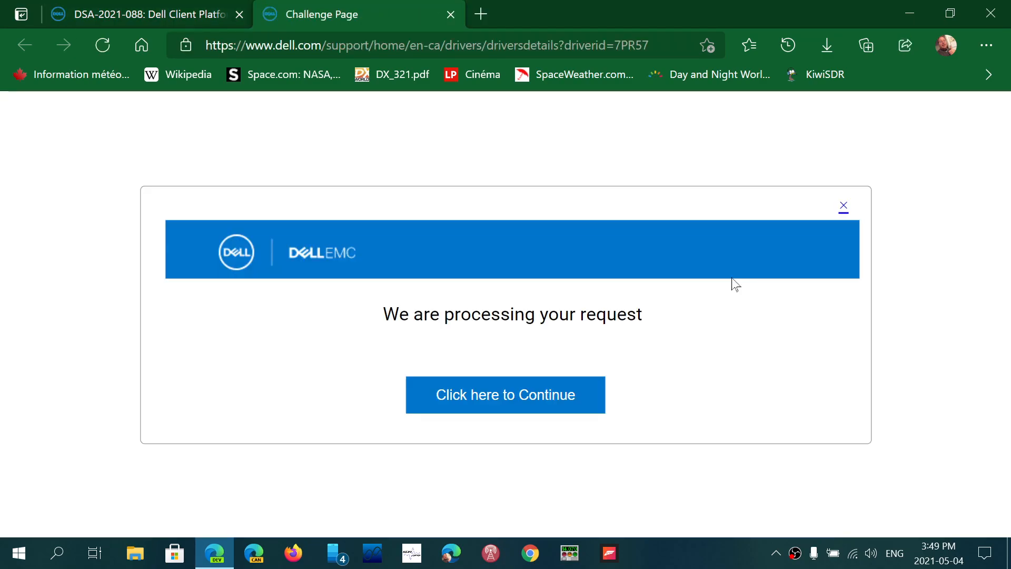
mouse_move(396, 114)
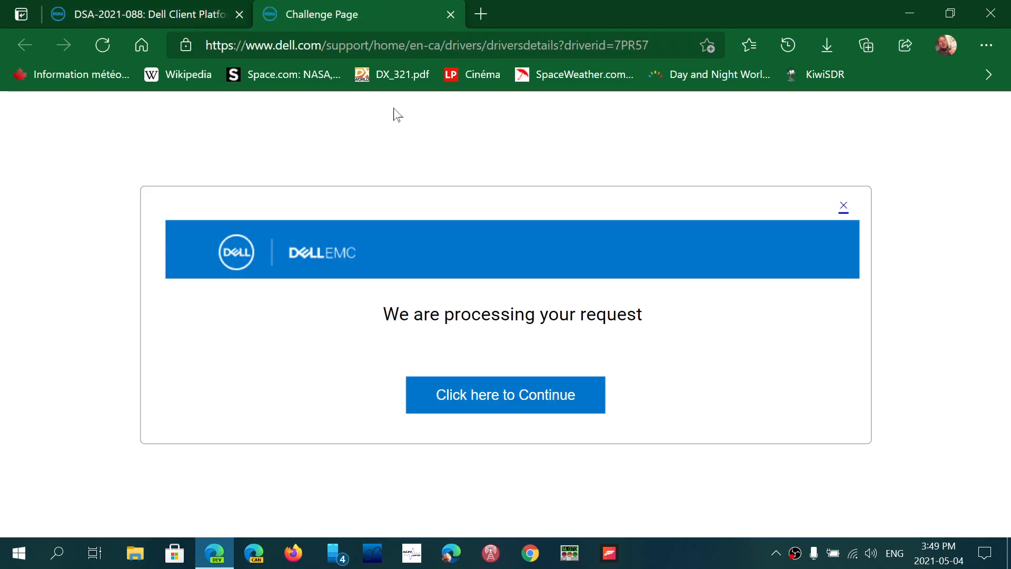
Step: Select the processing page's web address and bring up its editing options
left_click(425, 45)
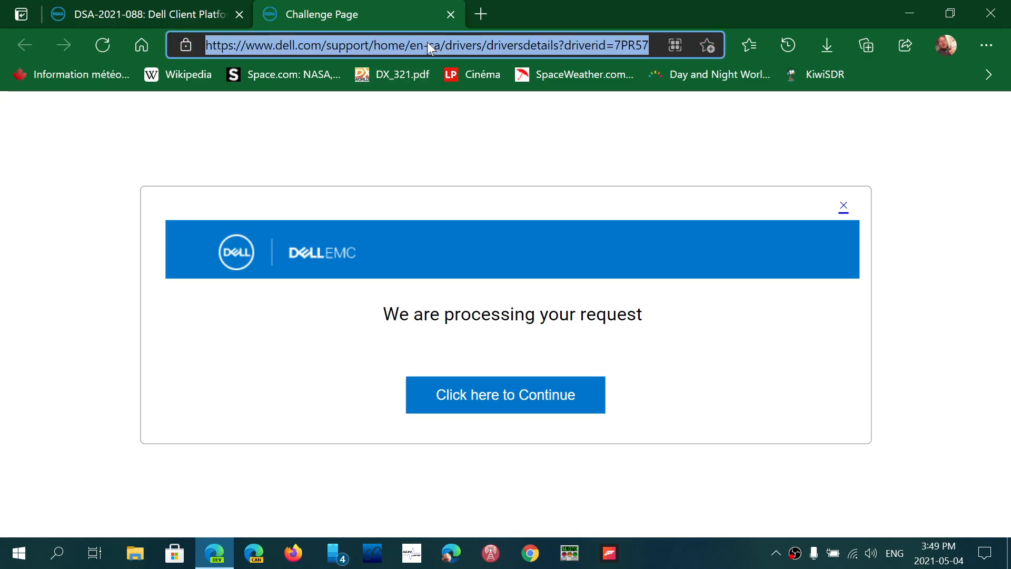
right_click(425, 45)
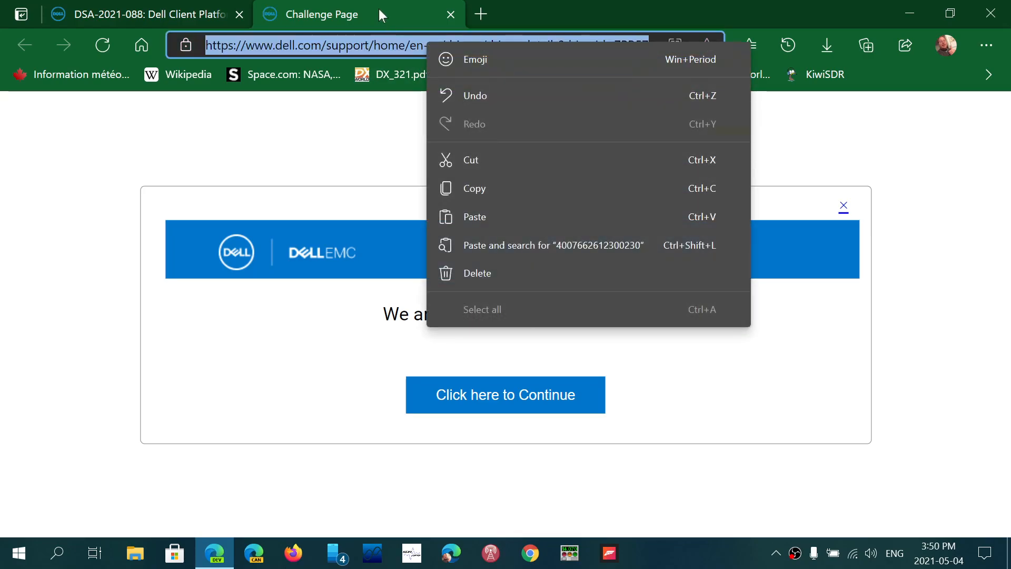
mouse_move(501, 188)
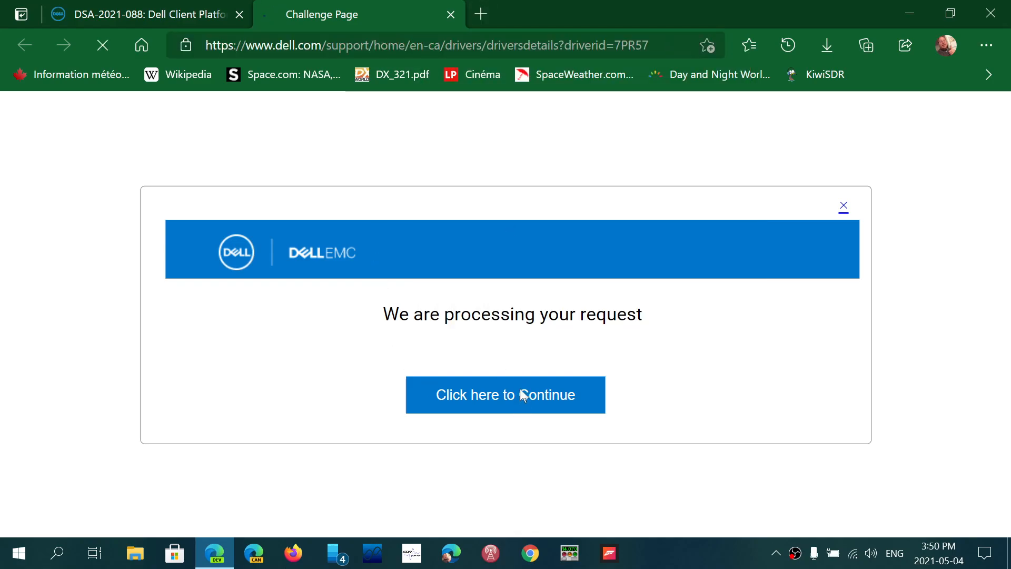
Step: Continue past processing, decline the survey, review the 7.9 MB package and checksums
left_click(505, 394)
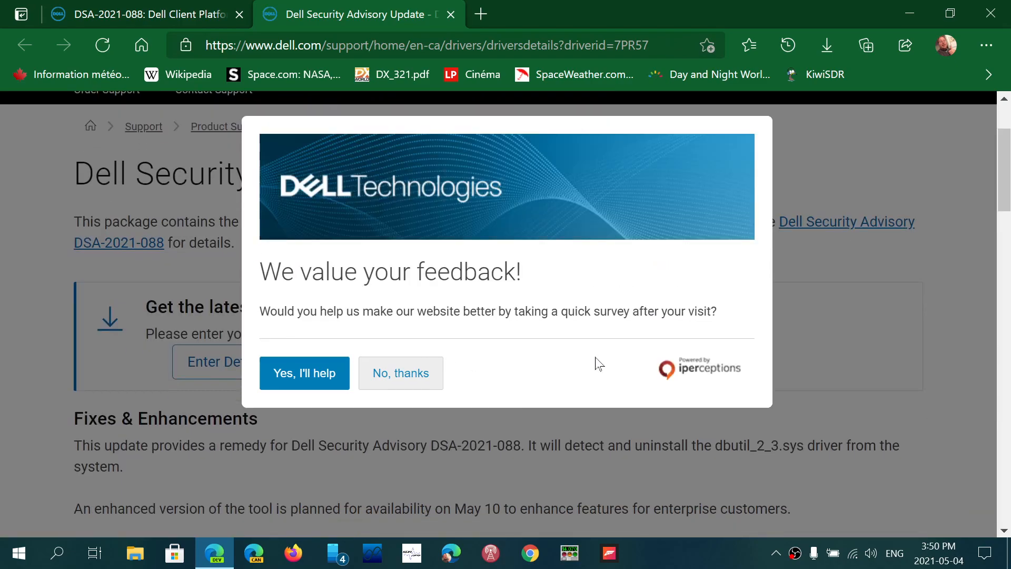
mouse_move(400, 372)
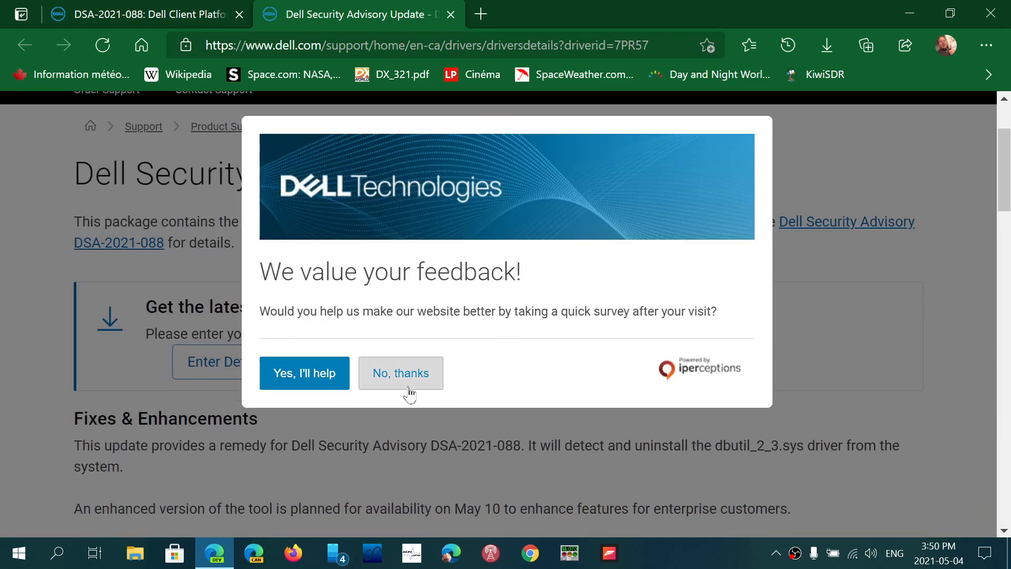
left_click(400, 373)
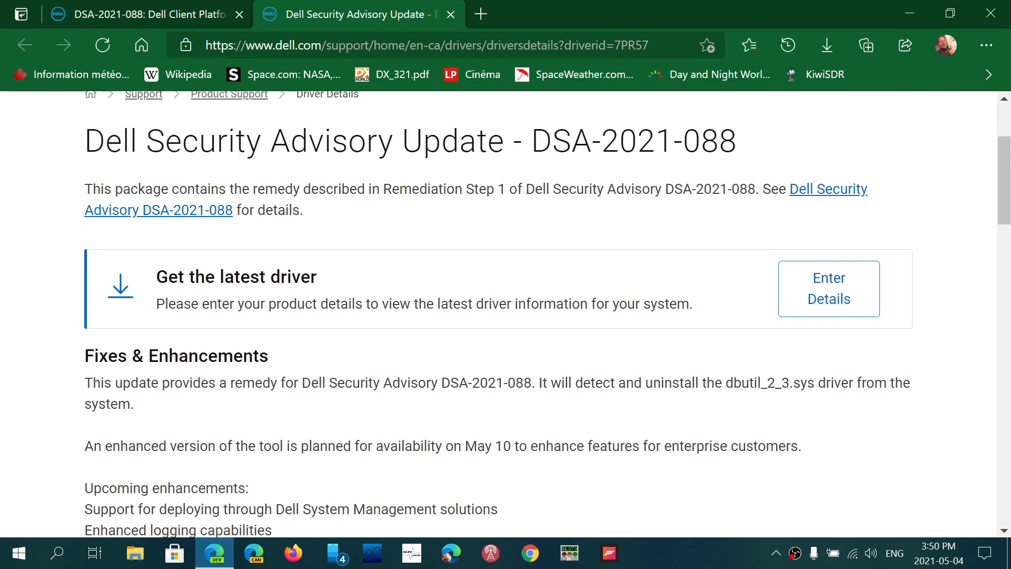
scroll("down", 3)
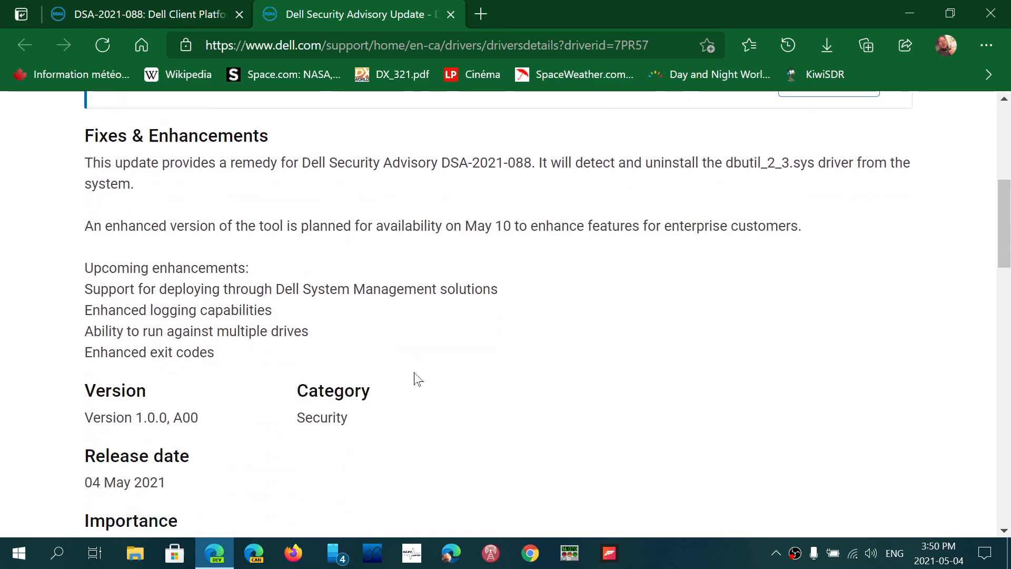
scroll("down", 3)
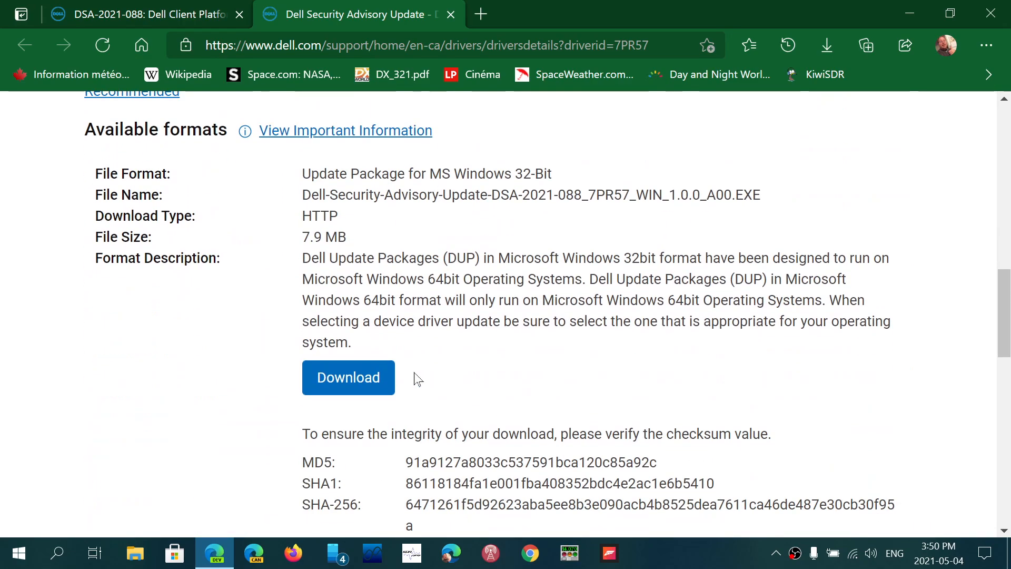
mouse_move(548, 364)
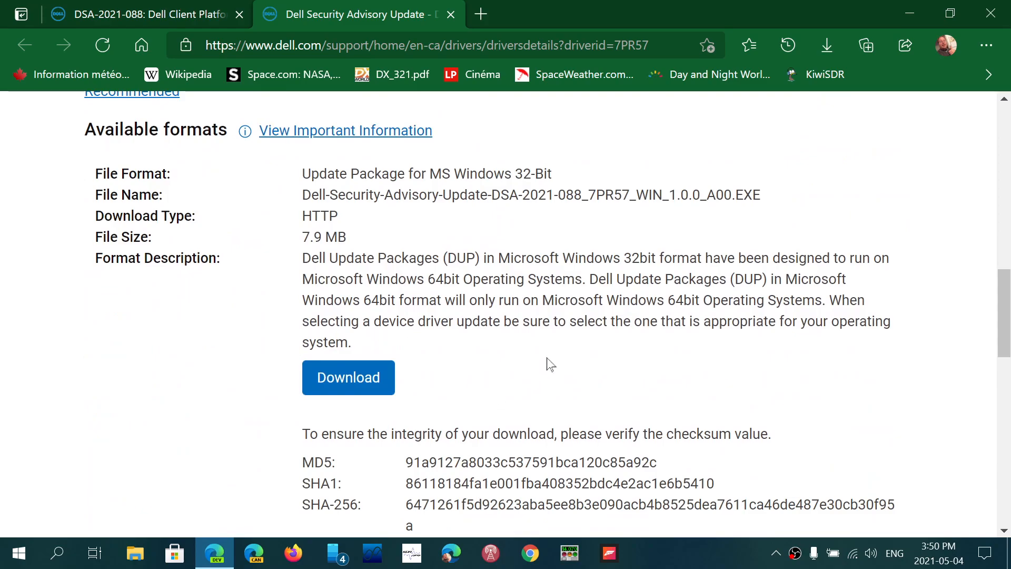
scroll("up", 3)
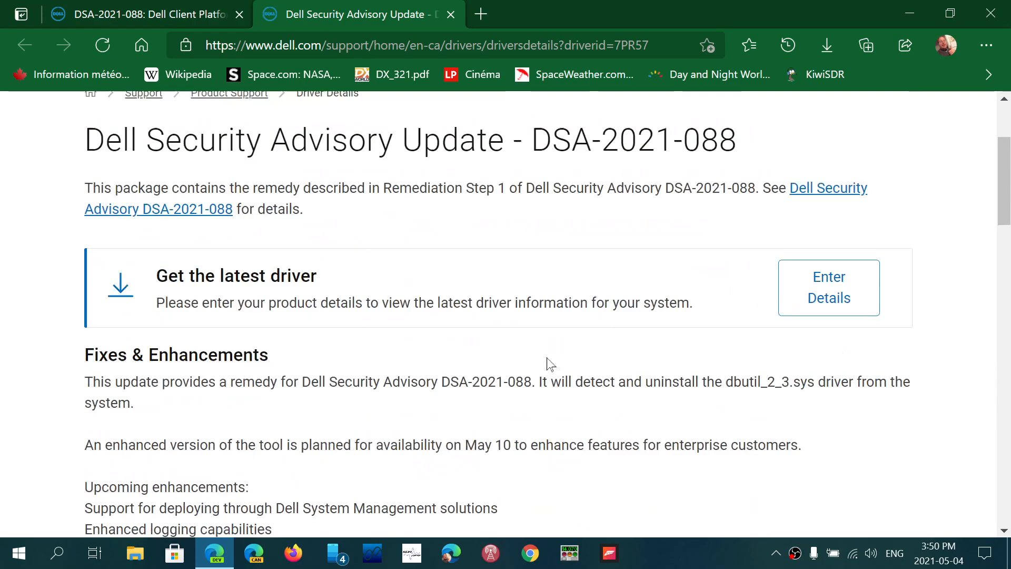
scroll("up", 3)
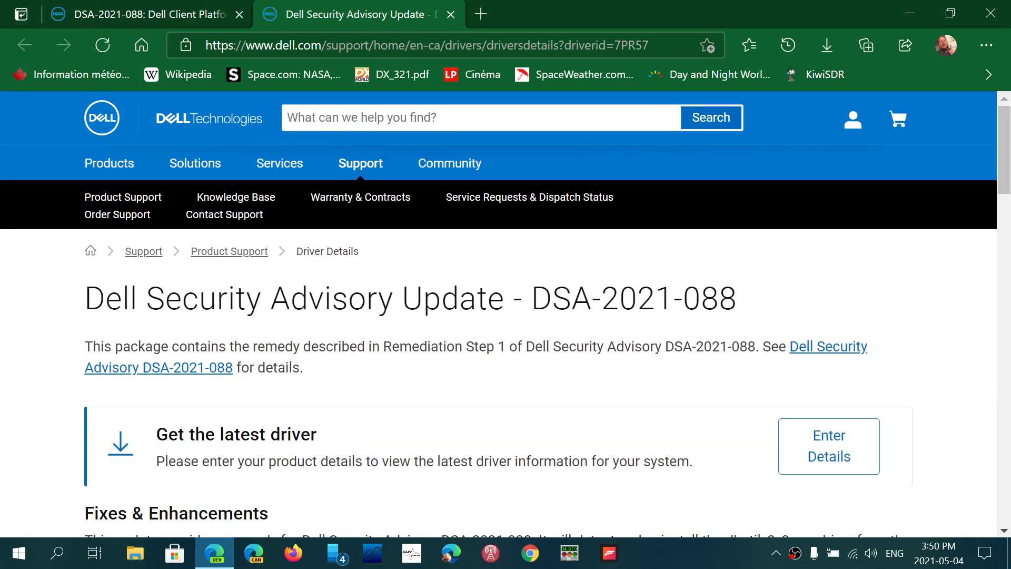
left_click(419, 45)
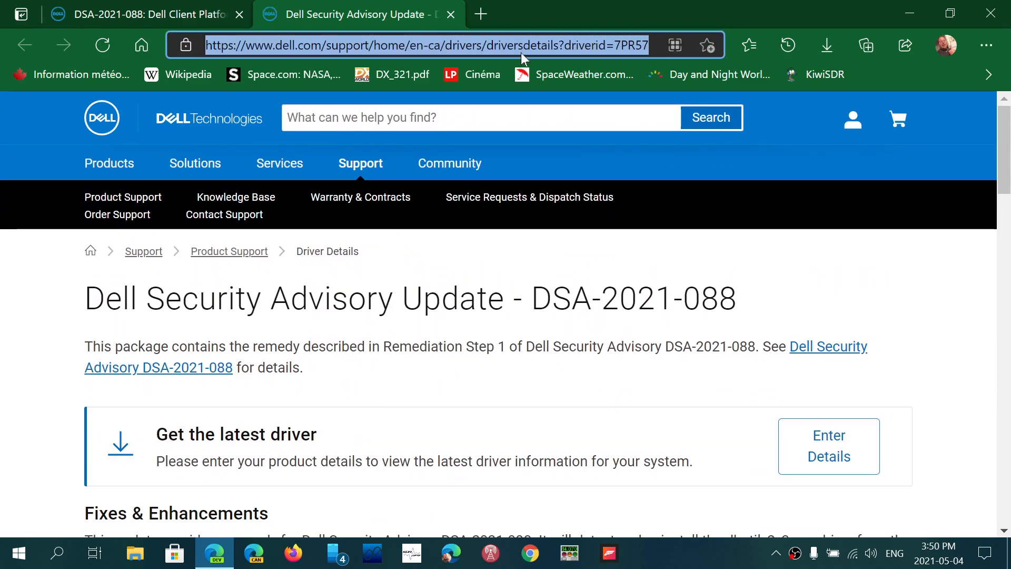
mouse_move(462, 8)
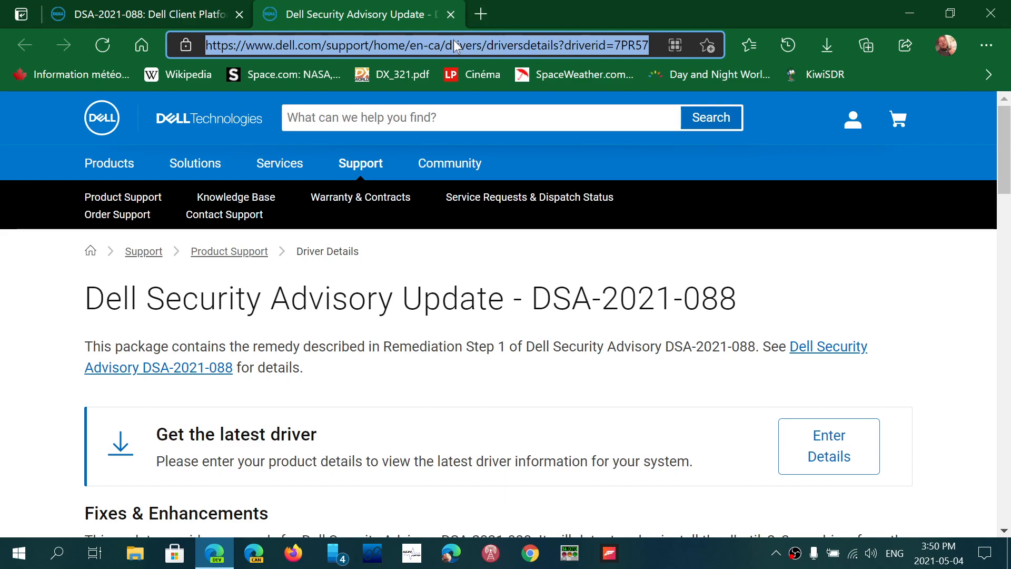
mouse_move(449, 15)
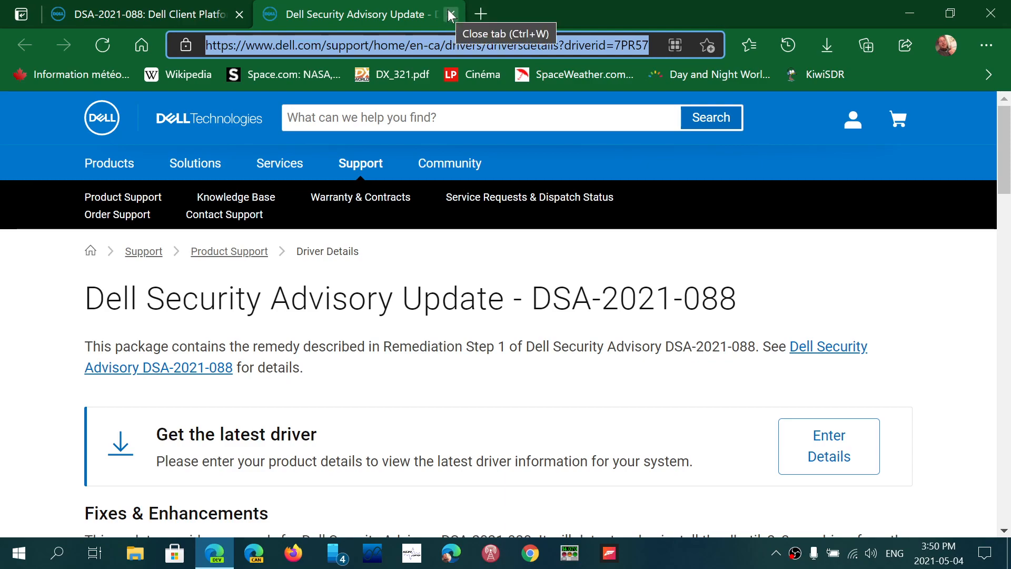
Step: Close the Dell Security Advisory Update tab and scroll the advisory down to Option 3
left_click(449, 14)
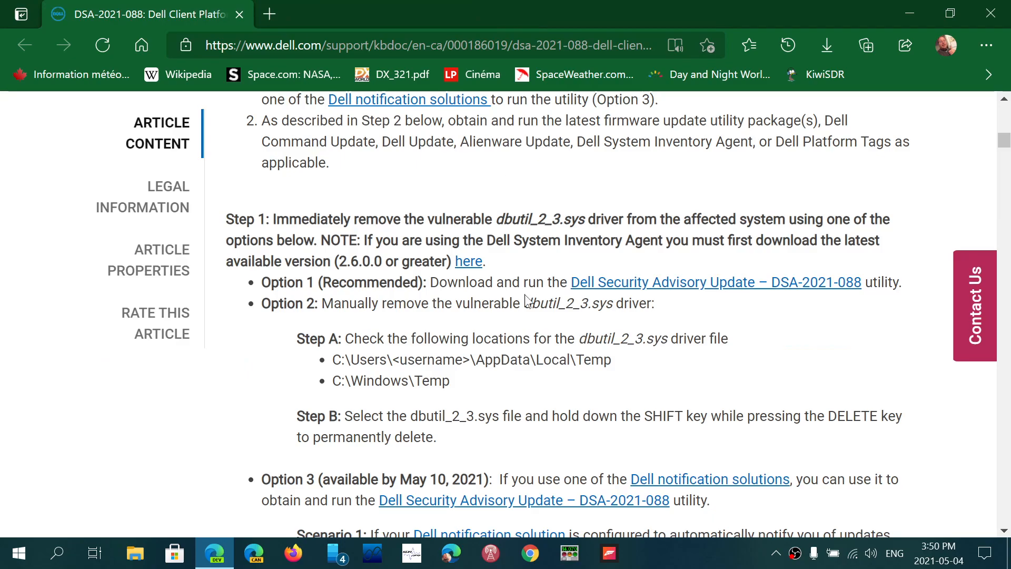
scroll("down", 3)
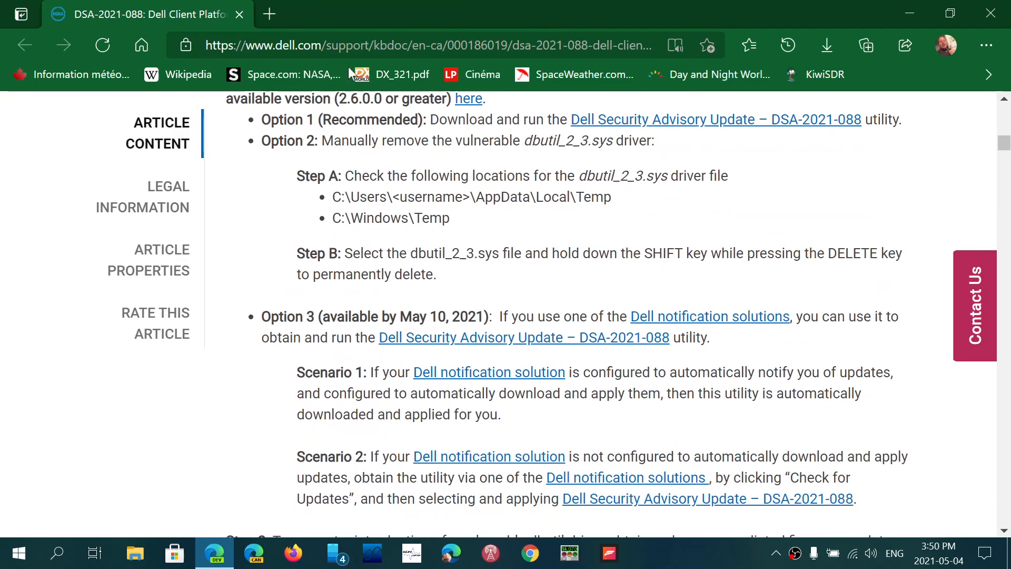
mouse_move(543, 363)
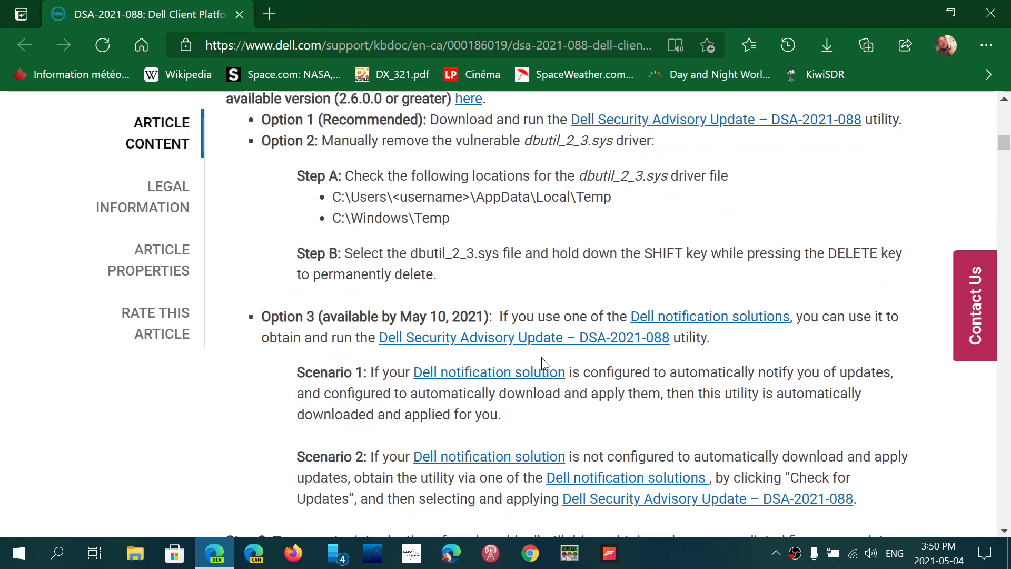